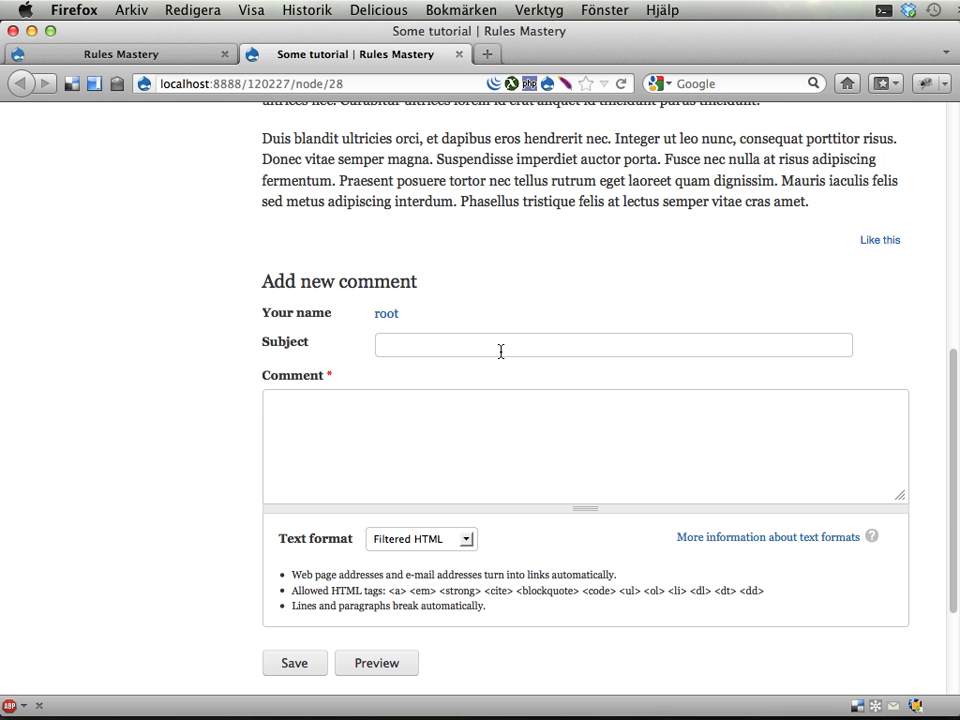
Post a comment with subject 'A comment' and body 'comment.', then mark it as spam
{"action": "type", "text": "A comment"}
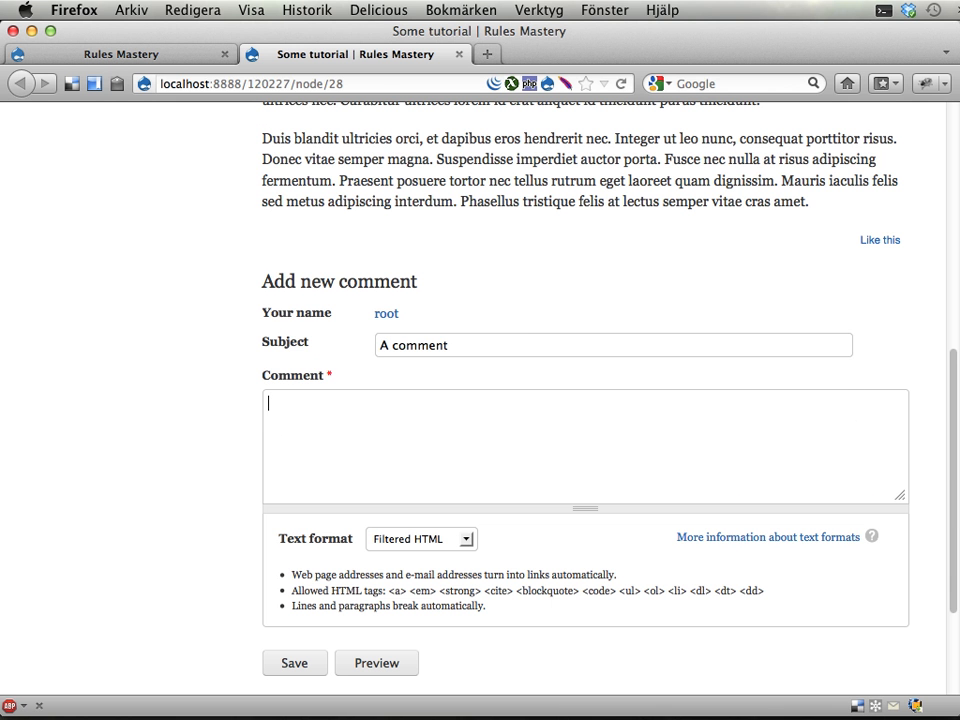
{"action": "type", "text": "comment."}
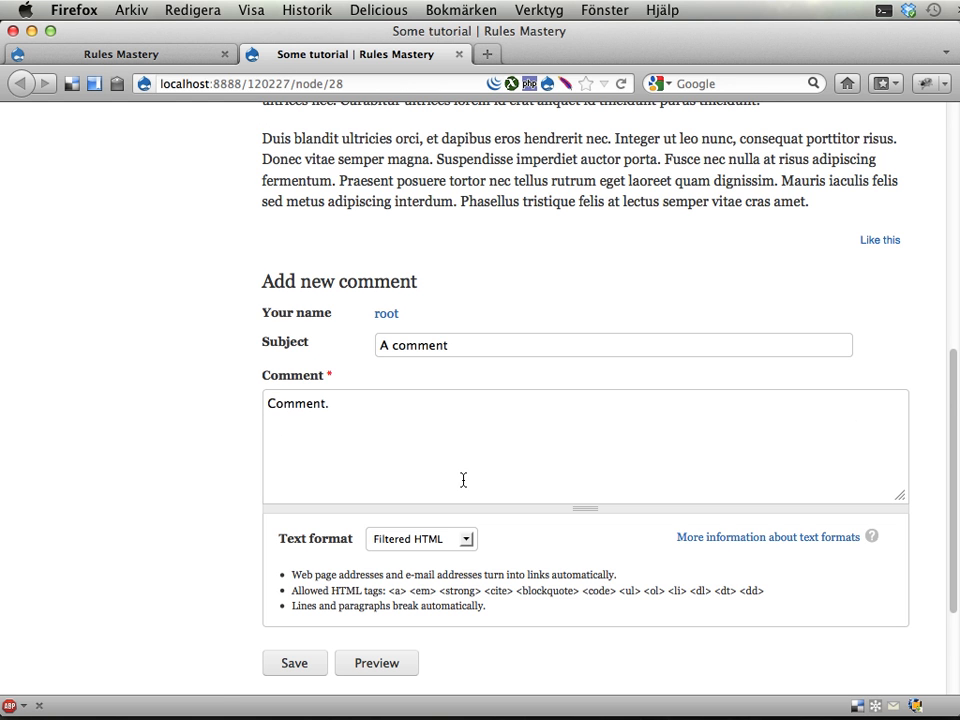
{"action": "left_click", "coordinate": [294, 663]}
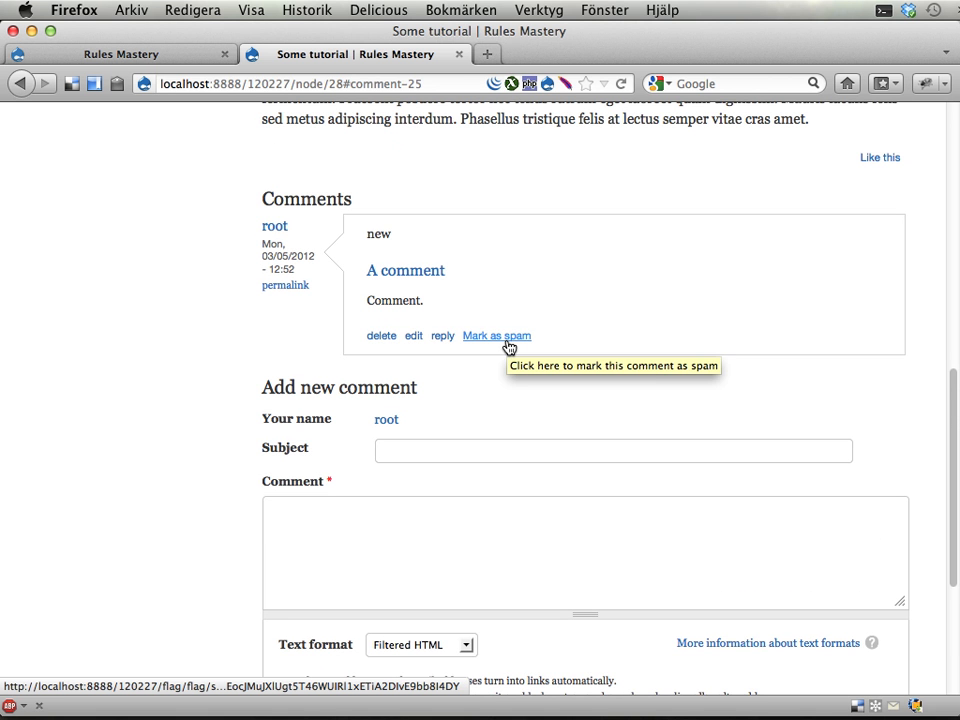
{"action": "left_click", "coordinate": [496, 335]}
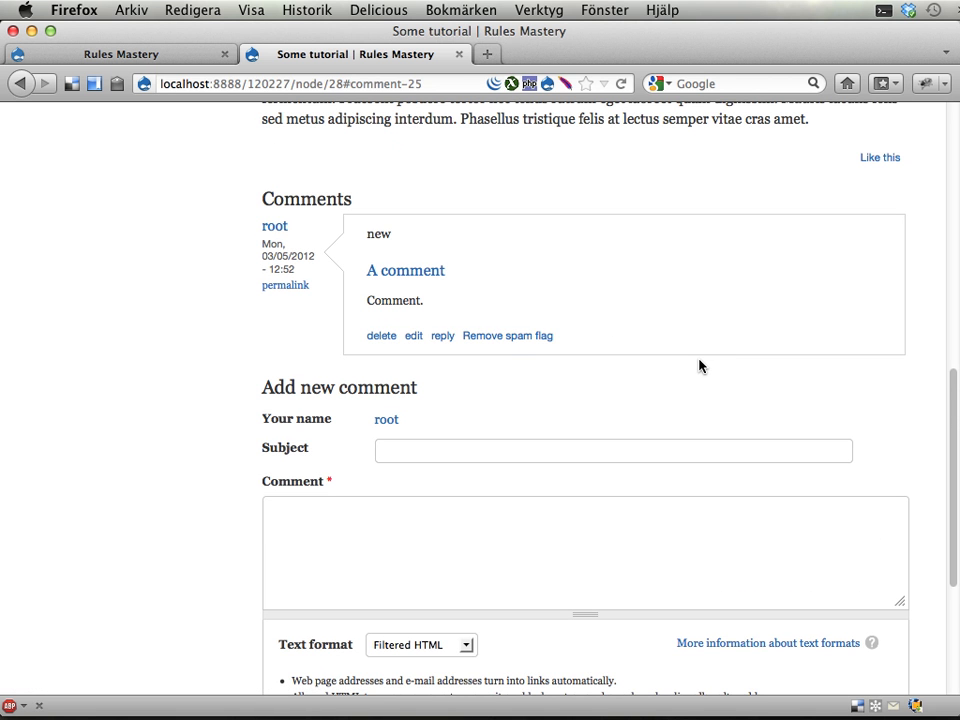
Scroll down to the spam-flagged 'A comment' and choose its delete link
{"action": "scroll", "scroll_direction": "down", "scroll_amount": 3}
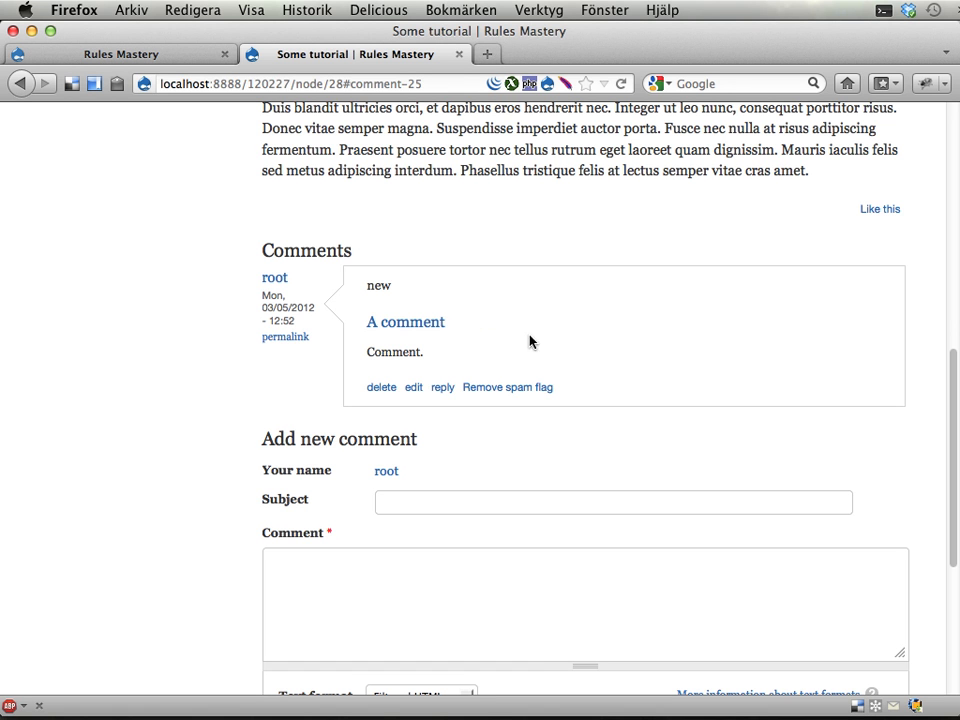
{"action": "mouse_move", "coordinate": [514, 434]}
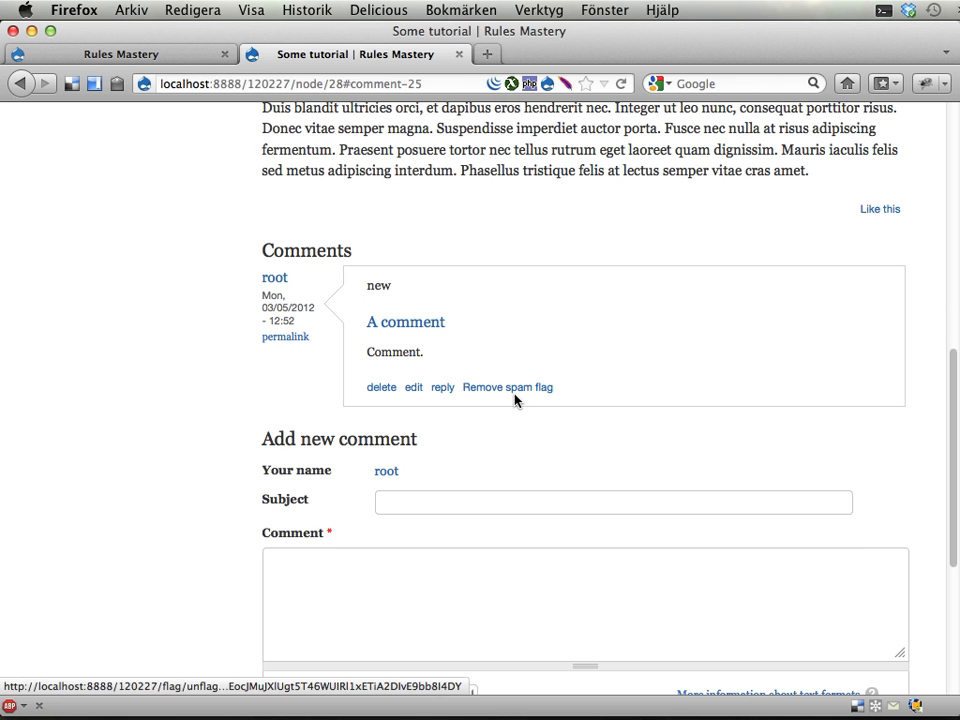
{"action": "mouse_move", "coordinate": [507, 387]}
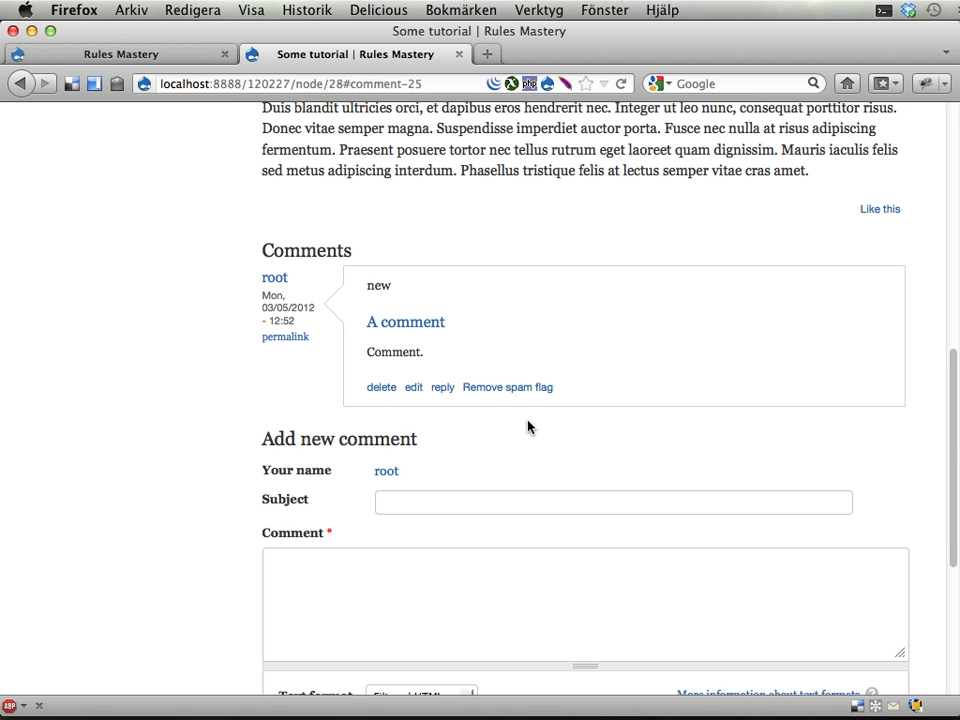
{"action": "scroll", "scroll_direction": "down", "scroll_amount": 3}
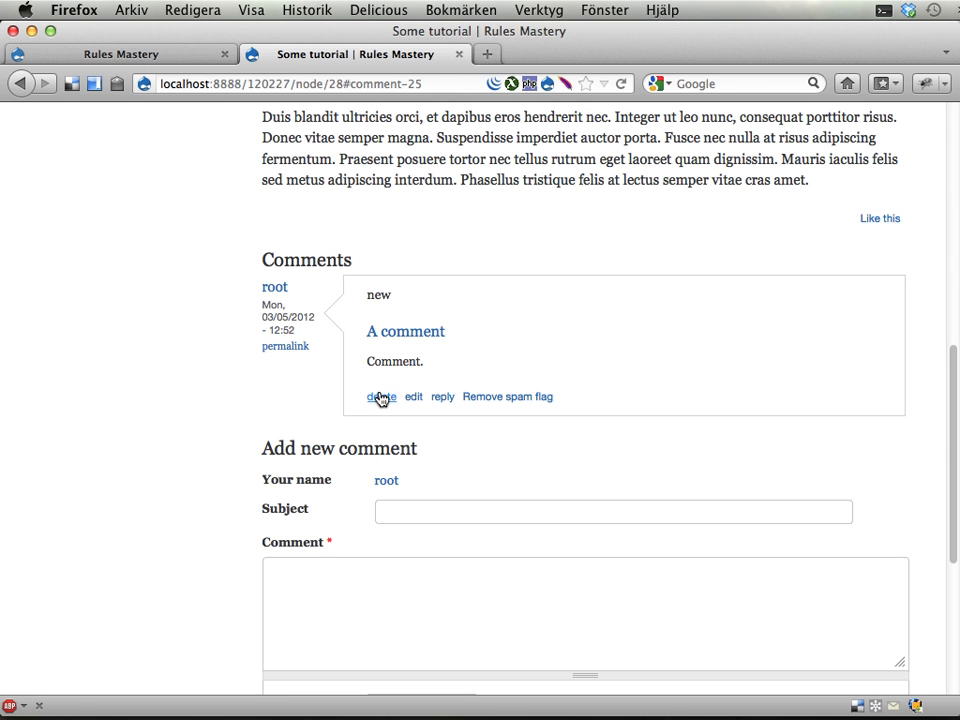
{"action": "mouse_move", "coordinate": [381, 397]}
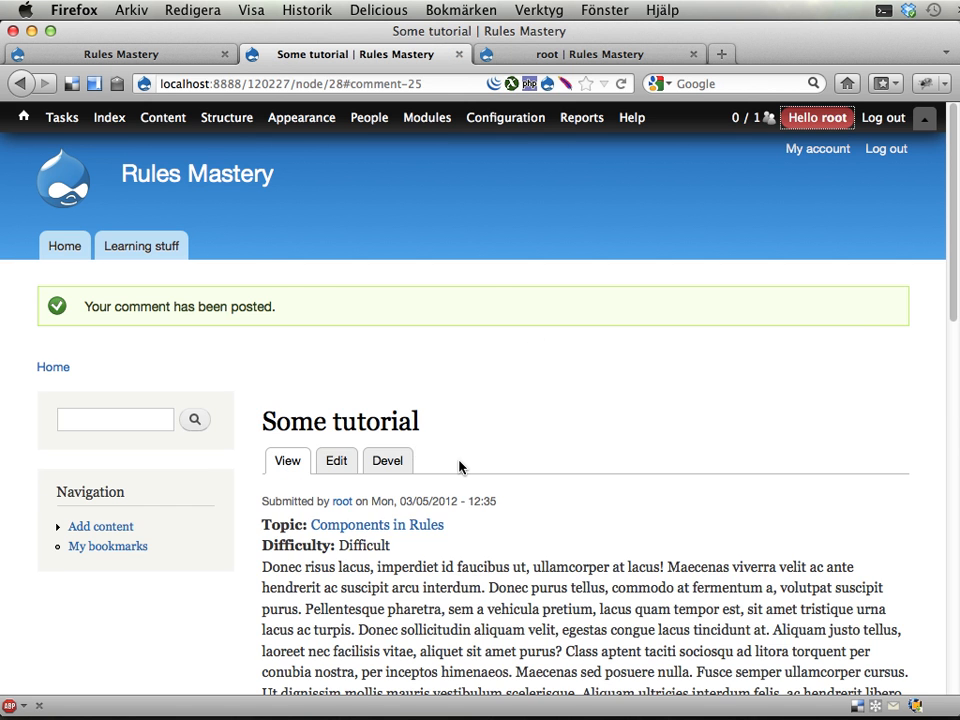
{"action": "scroll", "scroll_direction": "down", "scroll_amount": 3}
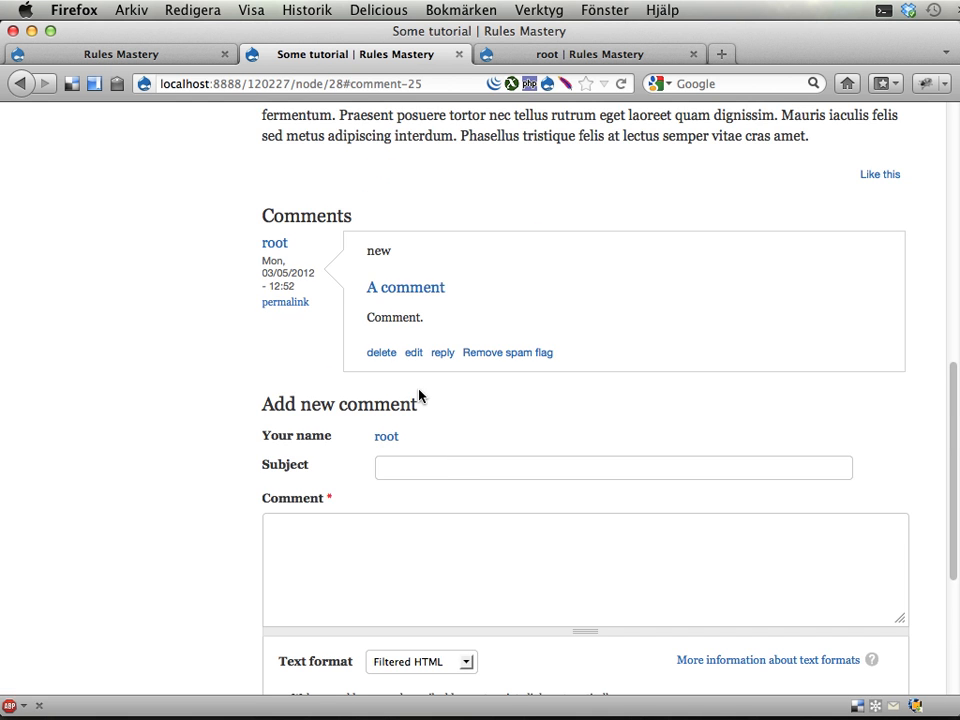
{"action": "left_click", "coordinate": [381, 352]}
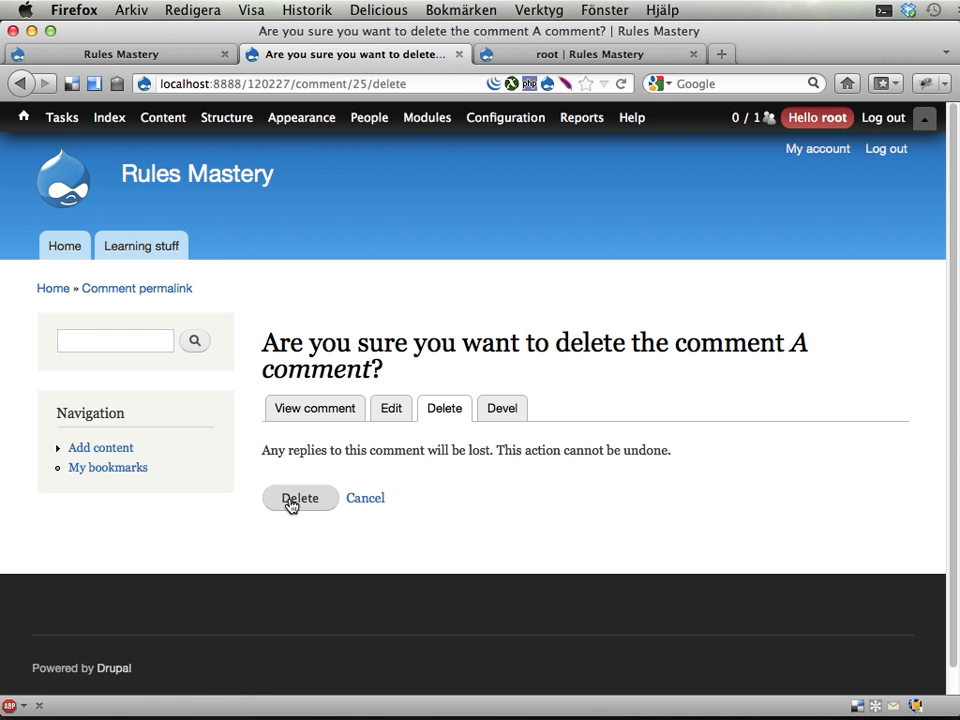
Confirm deleting 'A comment' and highlight root's new total of 574 Drupal points
{"action": "left_click", "coordinate": [300, 498]}
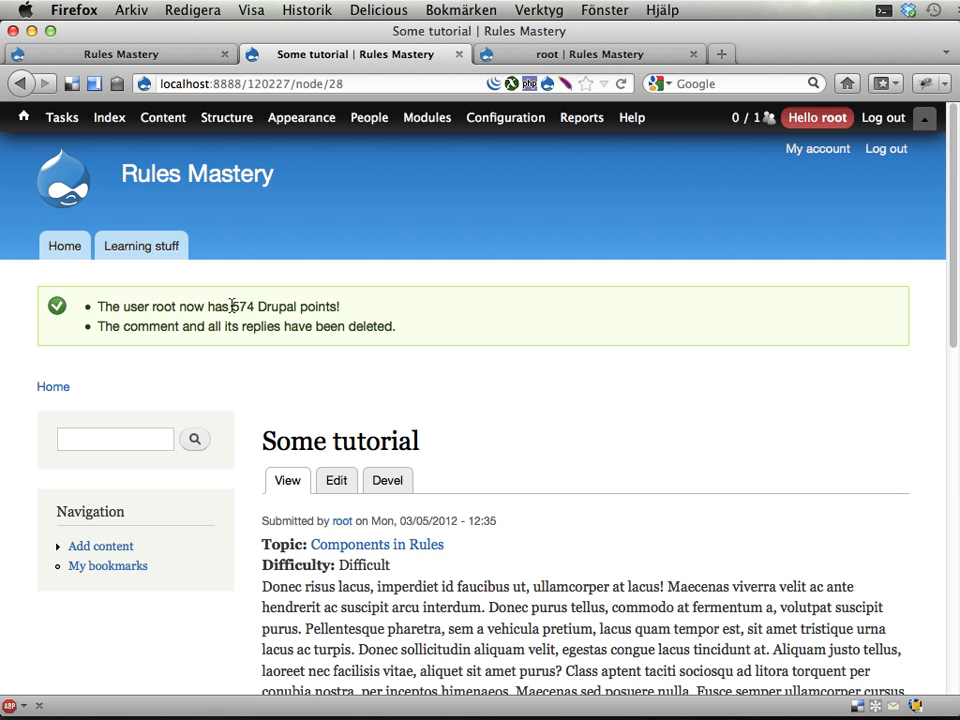
{"action": "double_click", "coordinate": [242, 306]}
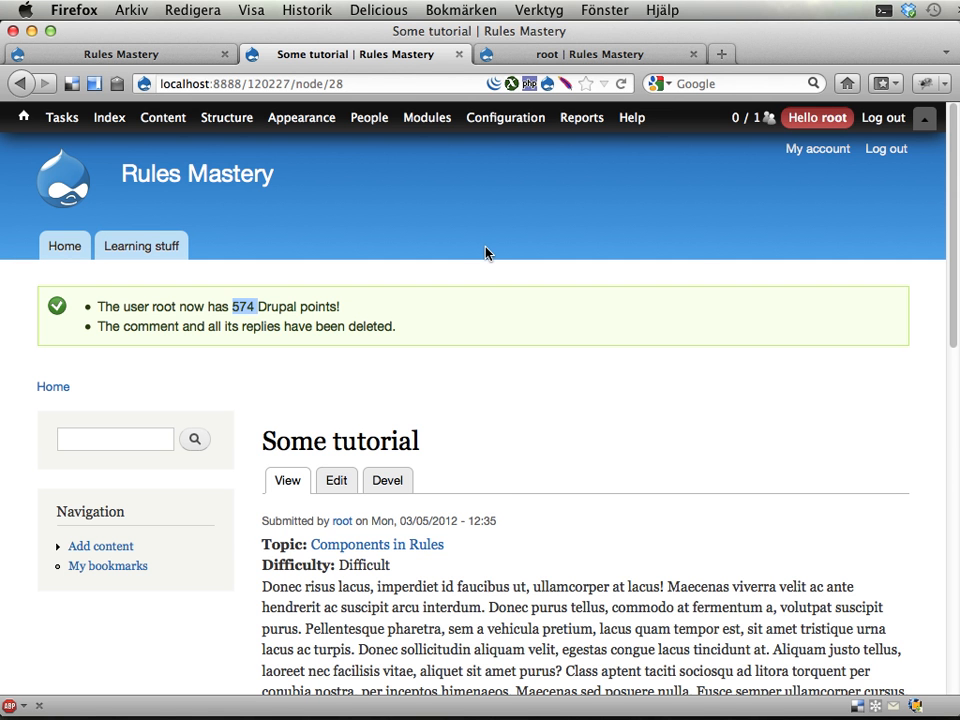
{"action": "mouse_move", "coordinate": [540, 319]}
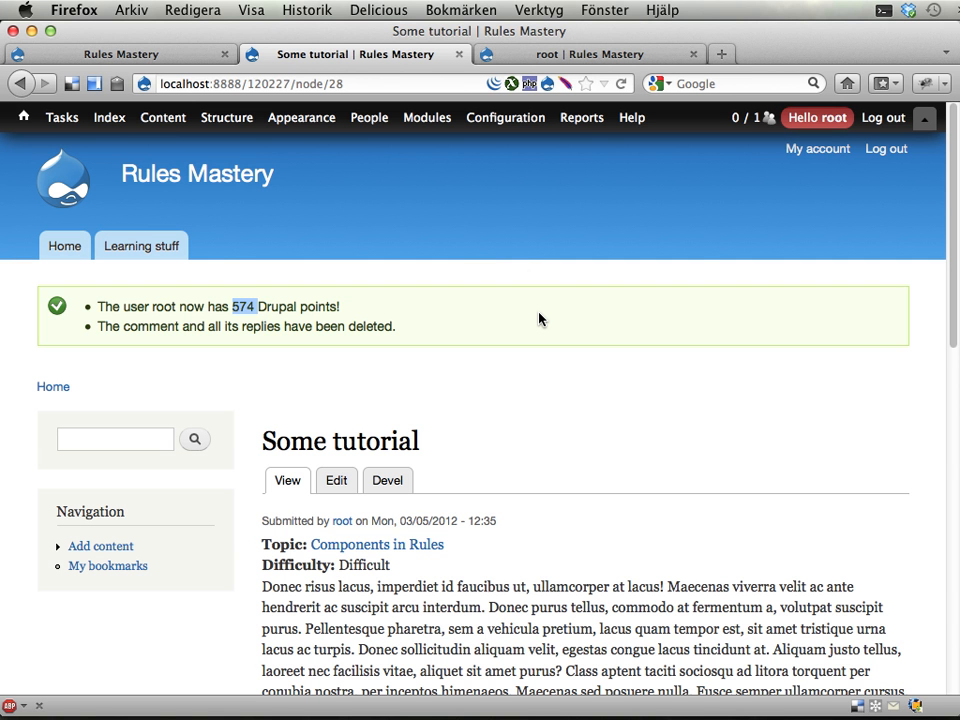